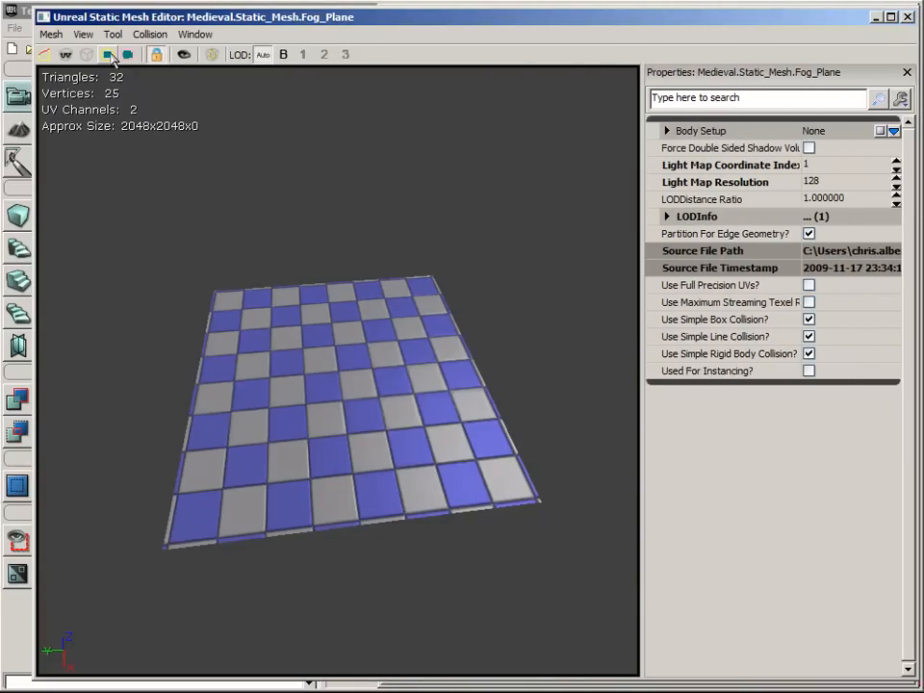
# Close the Fog_Plane static mesh editor, returning to the Content Browser's Static_Mesh package
pyautogui.click(108, 54)
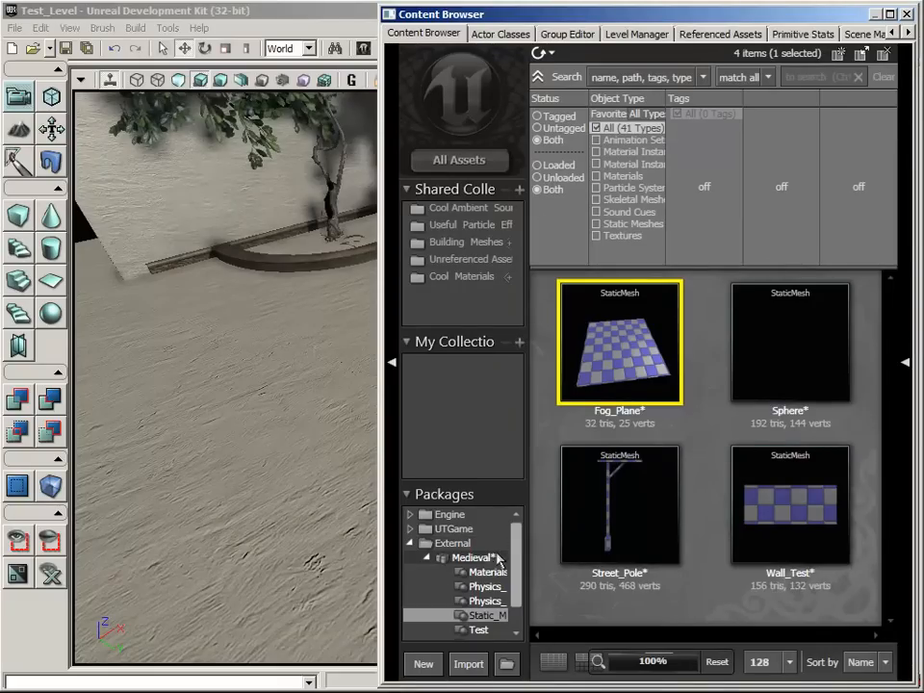
# Set the Offset_solid material's blend mode to BLEND_Translucent in the Material Editor
pyautogui.click(485, 572)
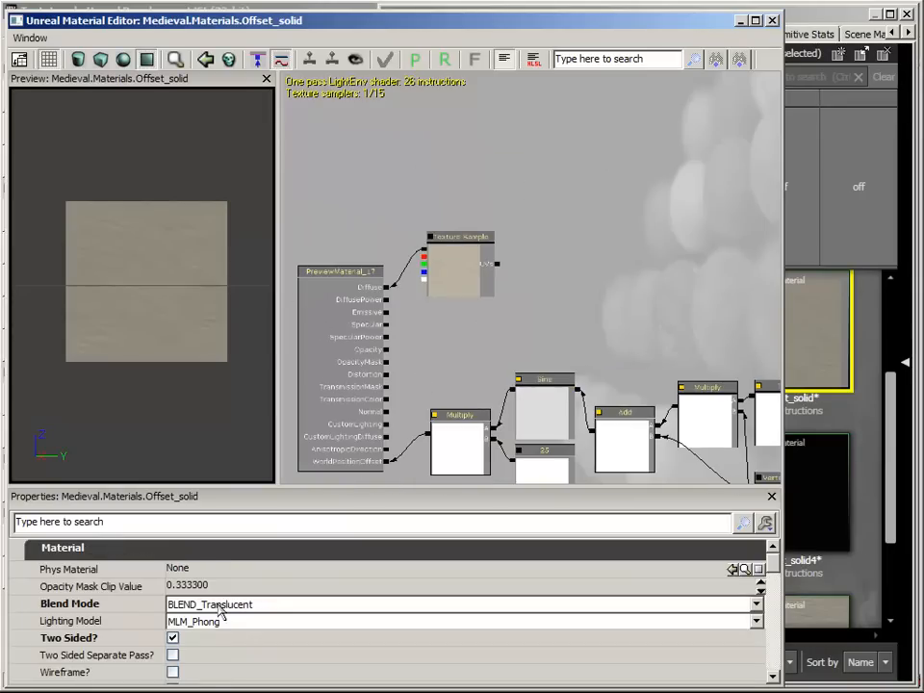
pyautogui.click(462, 604)
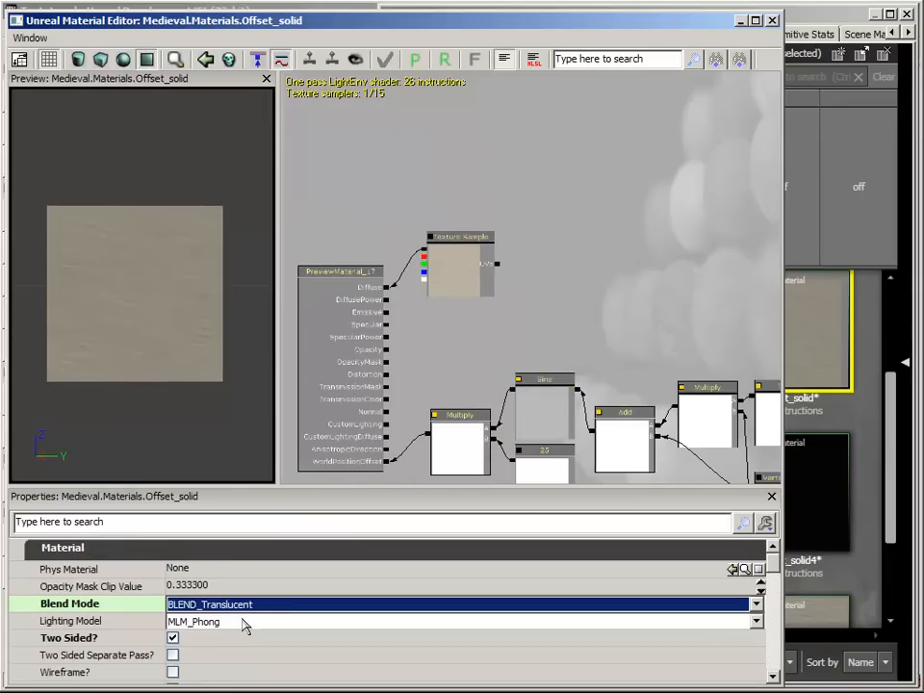
pyautogui.moveTo(746, 84)
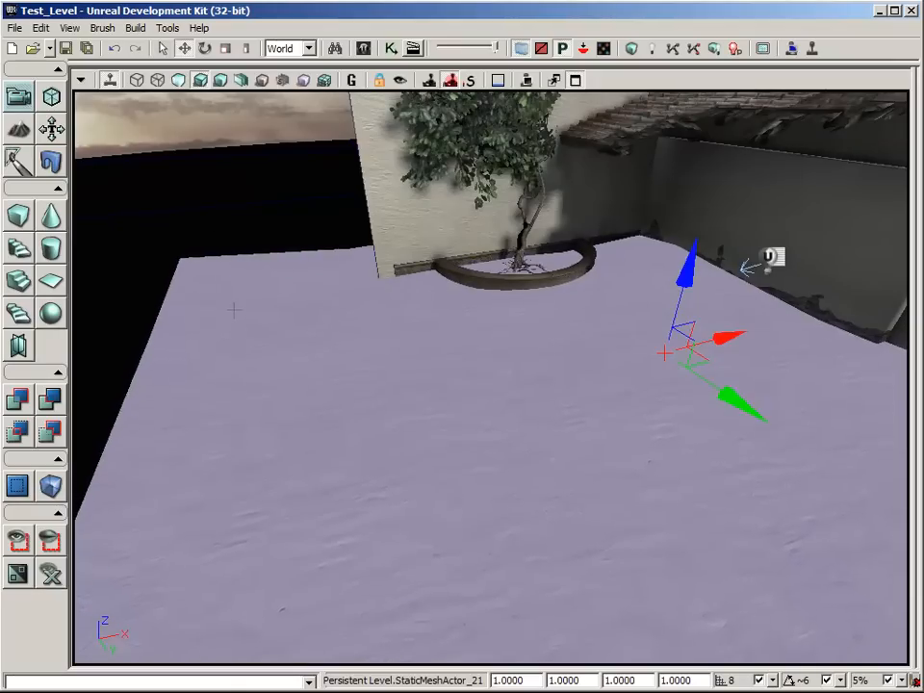
# Browse the Offset materials in the Content Browser before returning to the Fog_Plane mesh
pyautogui.click(414, 48)
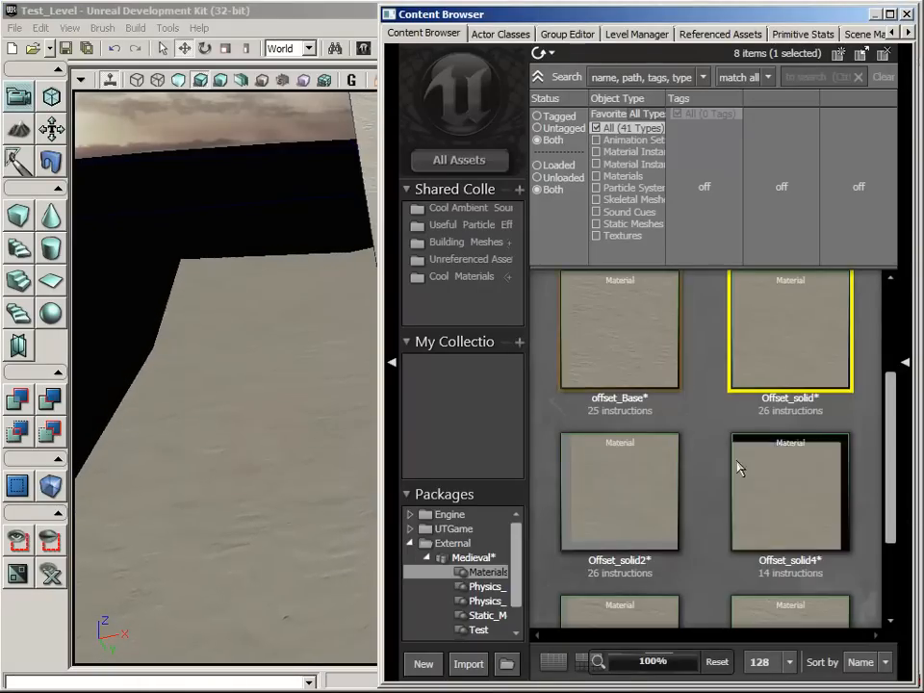
pyautogui.scroll(3)
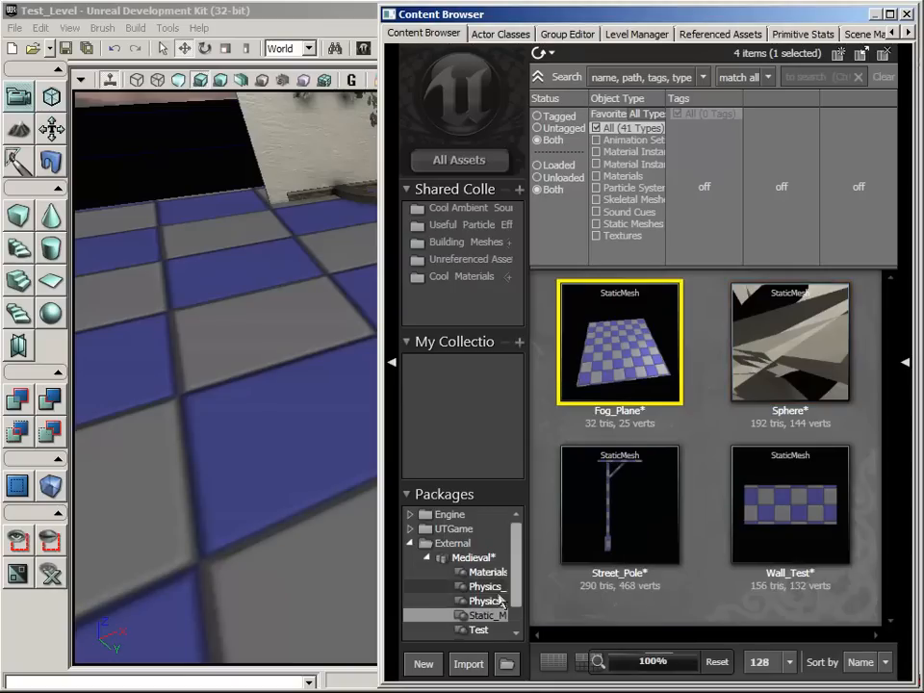
# Hide the Content Browser and reposition the fog plane over the courtyard floor in the viewports
pyautogui.click(486, 572)
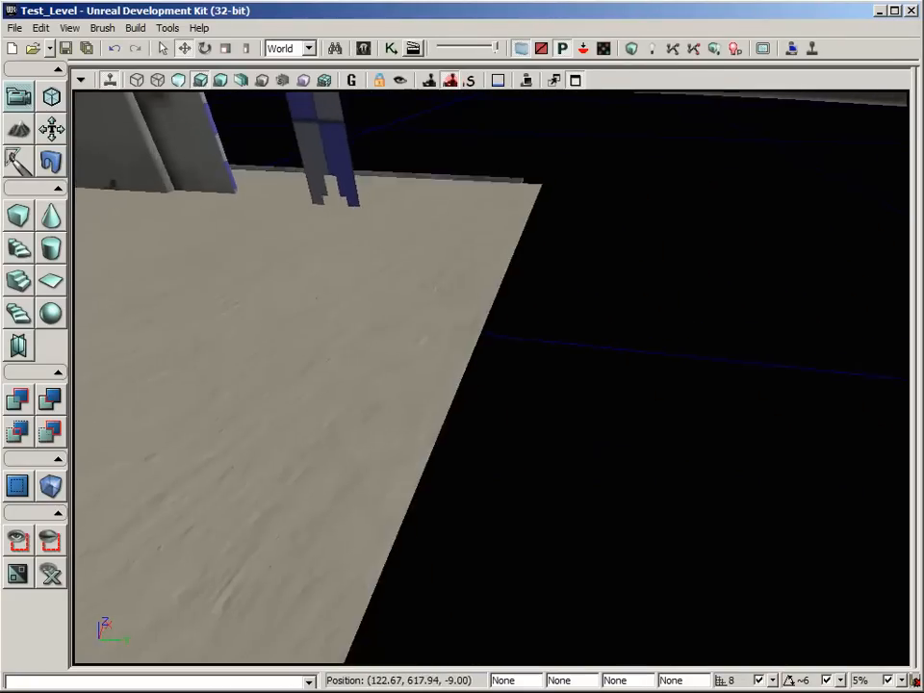
pyautogui.moveTo(481, 385); pyautogui.dragTo(674, 210)
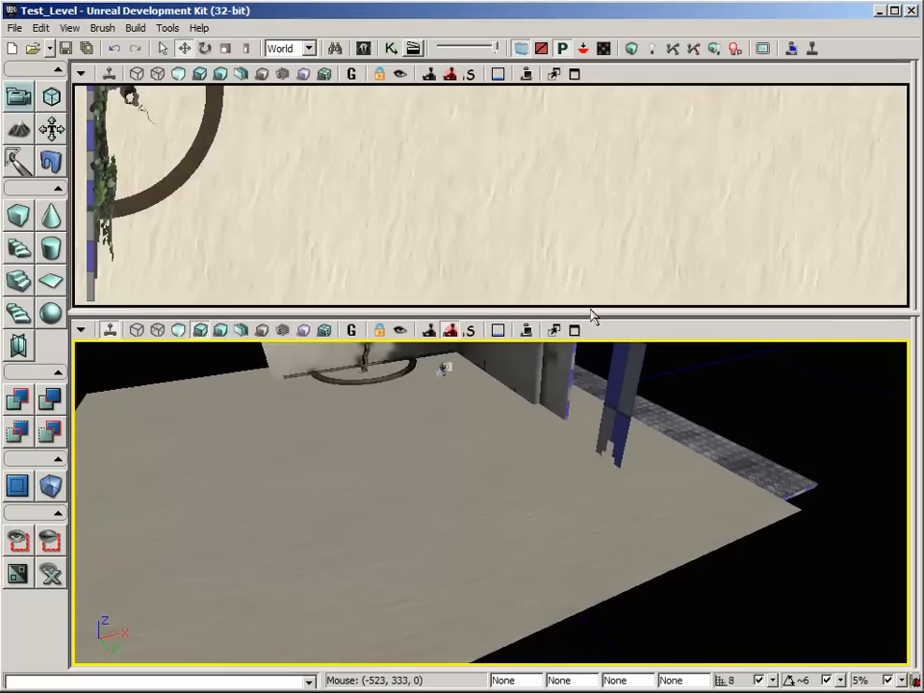
pyautogui.moveTo(491, 317); pyautogui.dragTo(491, 408)
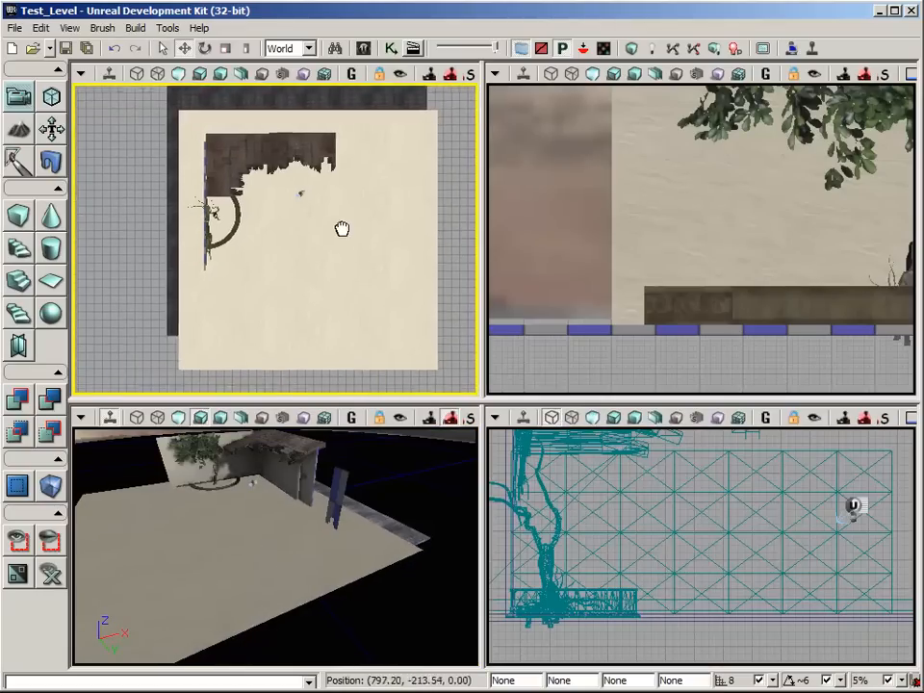
pyautogui.moveTo(343, 229); pyautogui.dragTo(420, 356)
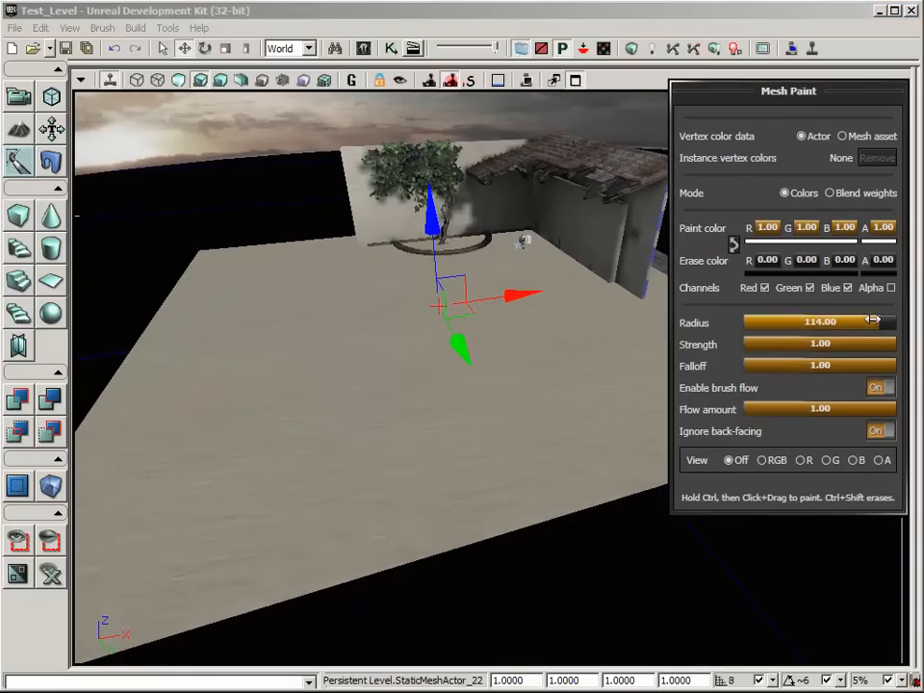
# Raise the Mesh Paint brush radius to 126.10 for painting the fog plane
pyautogui.moveTo(870, 324); pyautogui.dragTo(882, 324)
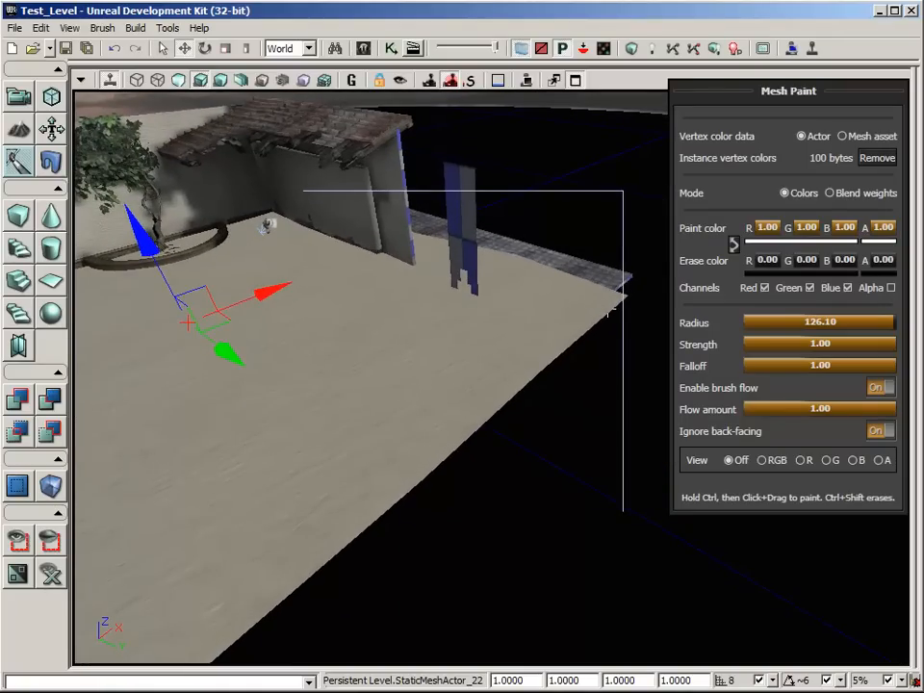
pyautogui.moveTo(510, 277)
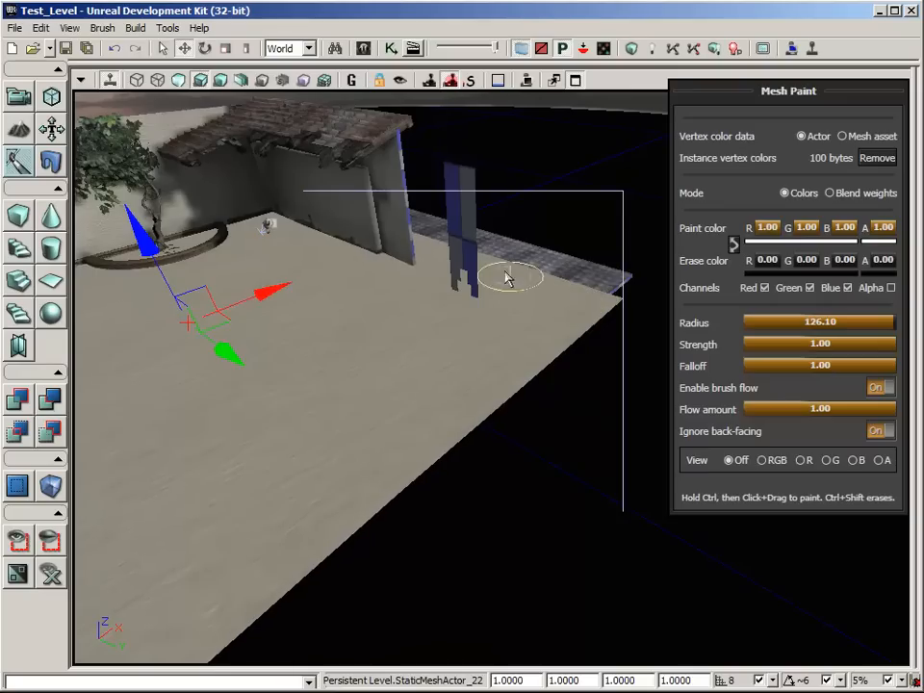
pyautogui.moveTo(254, 350)
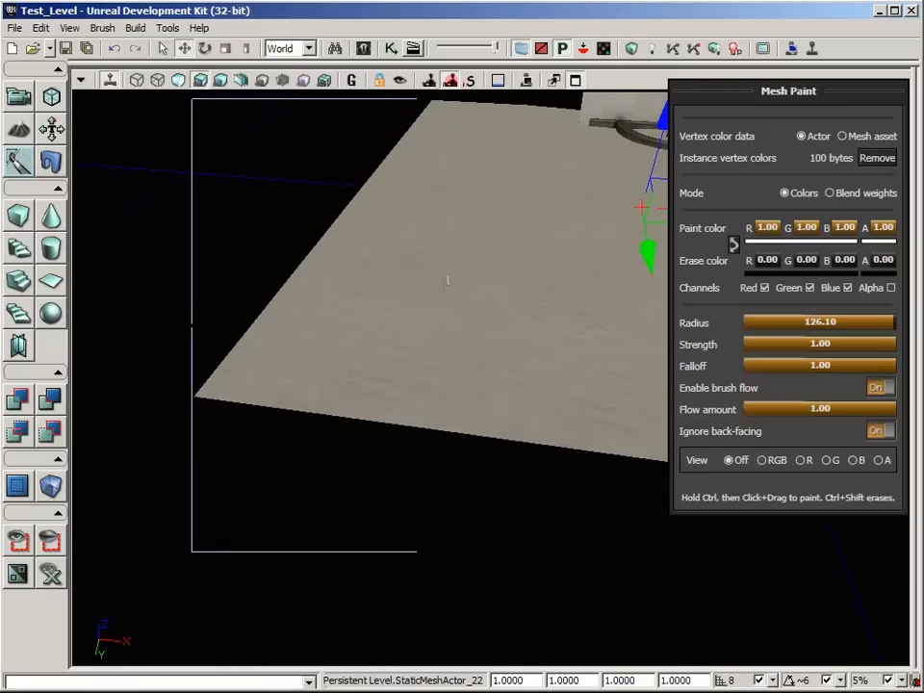
pyautogui.moveTo(515, 290)
pyautogui.write('0.2000')
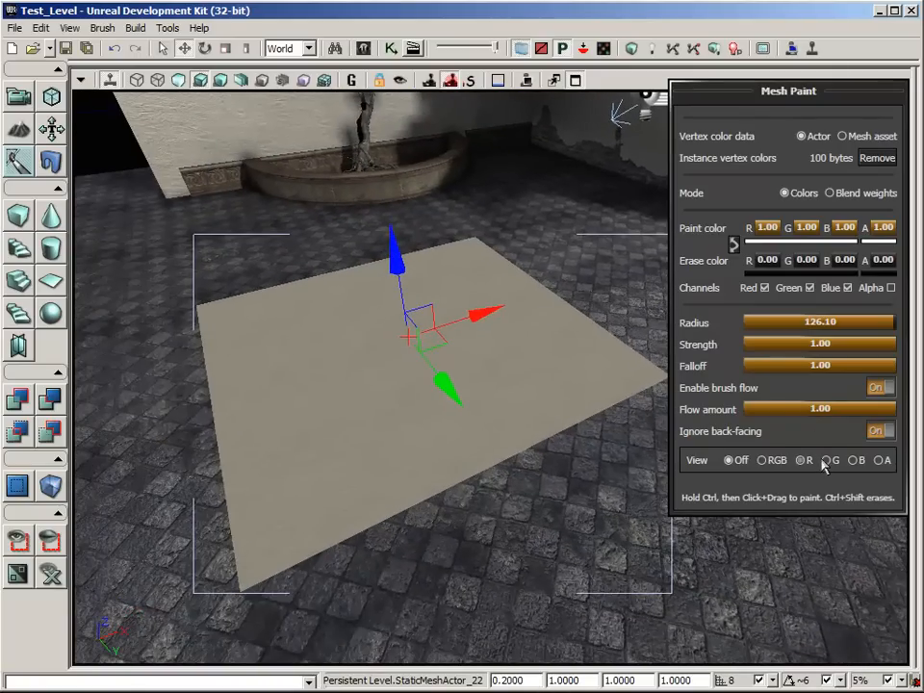
# Preview the red vertex-colour channel, then limit painting to green at full strength
pyautogui.click(762, 460)
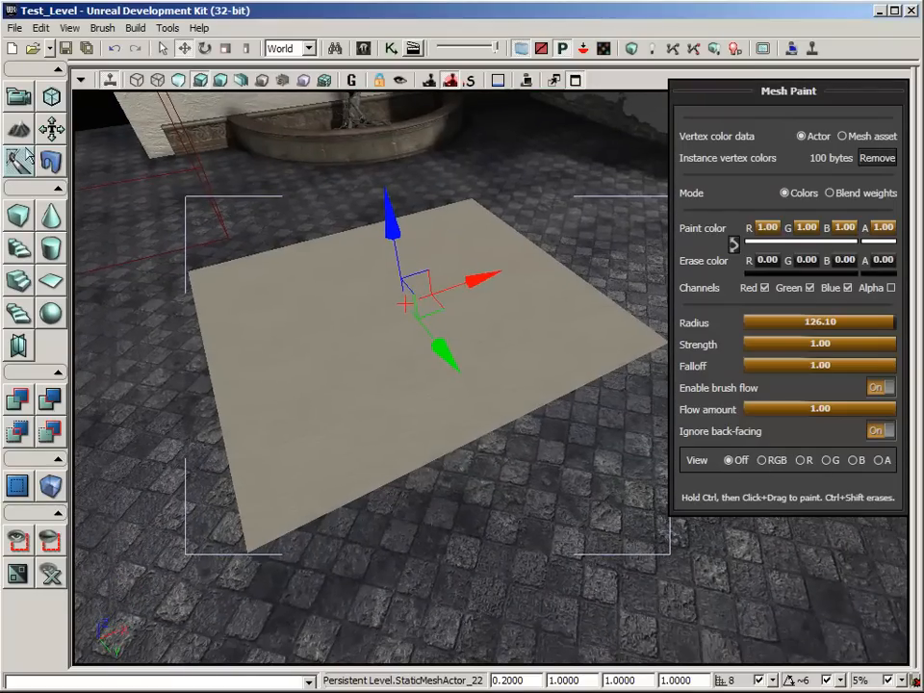
pyautogui.click(805, 289)
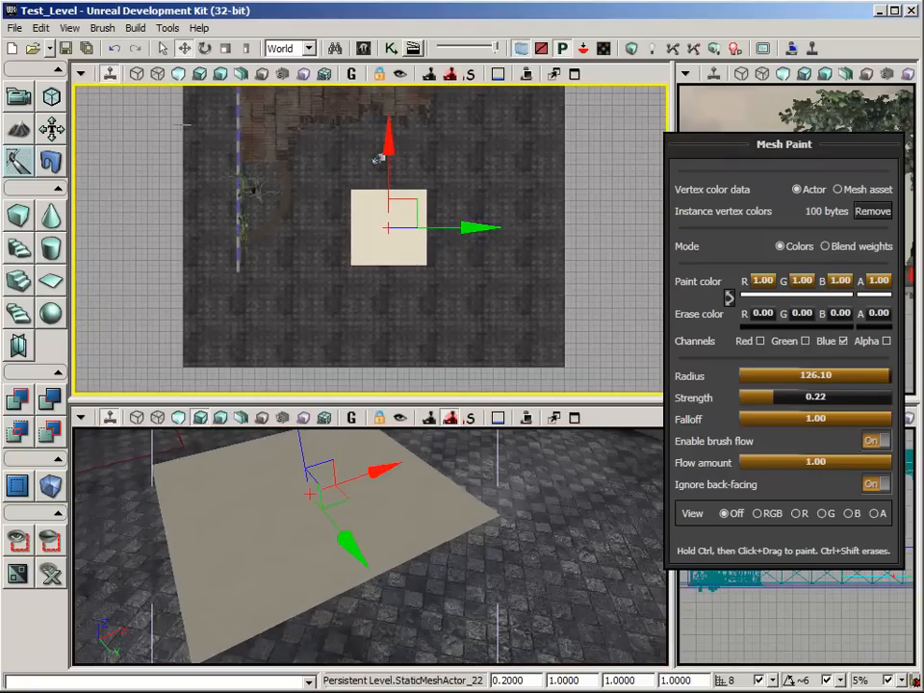
pyautogui.moveTo(389, 266)
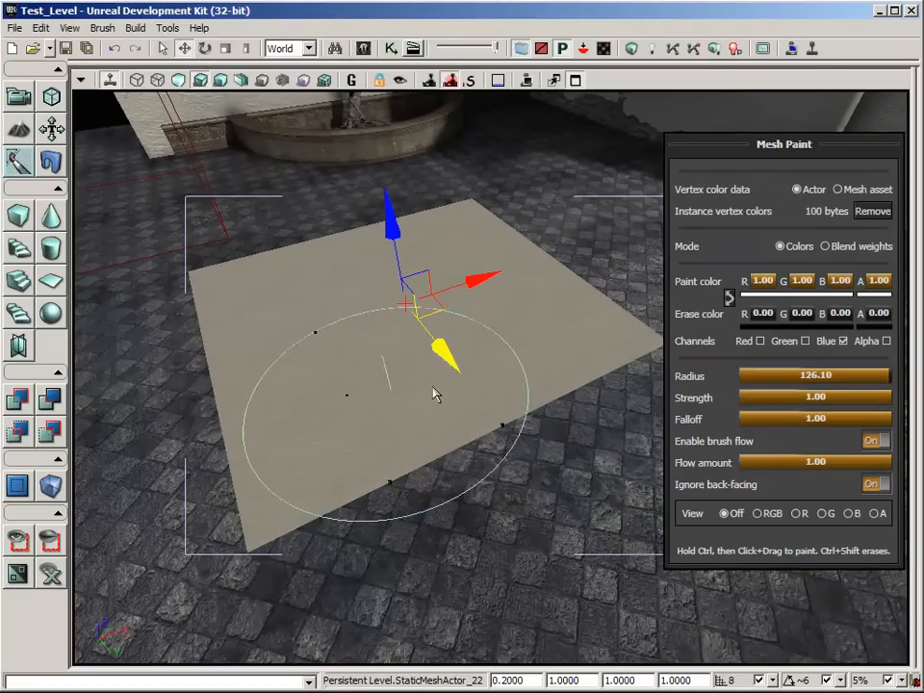
pyautogui.click(804, 341)
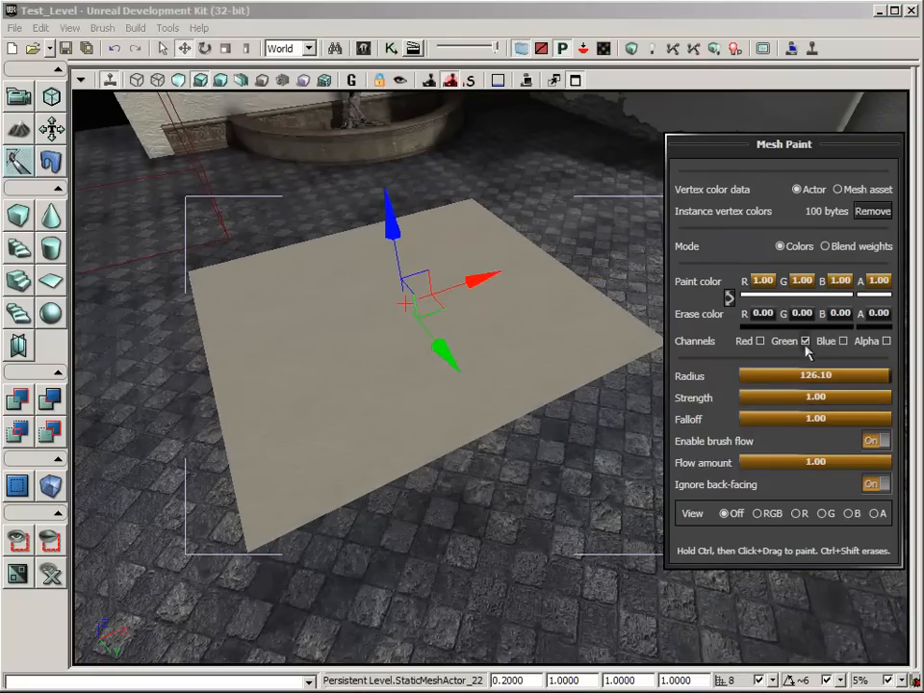
pyautogui.moveTo(242, 388)
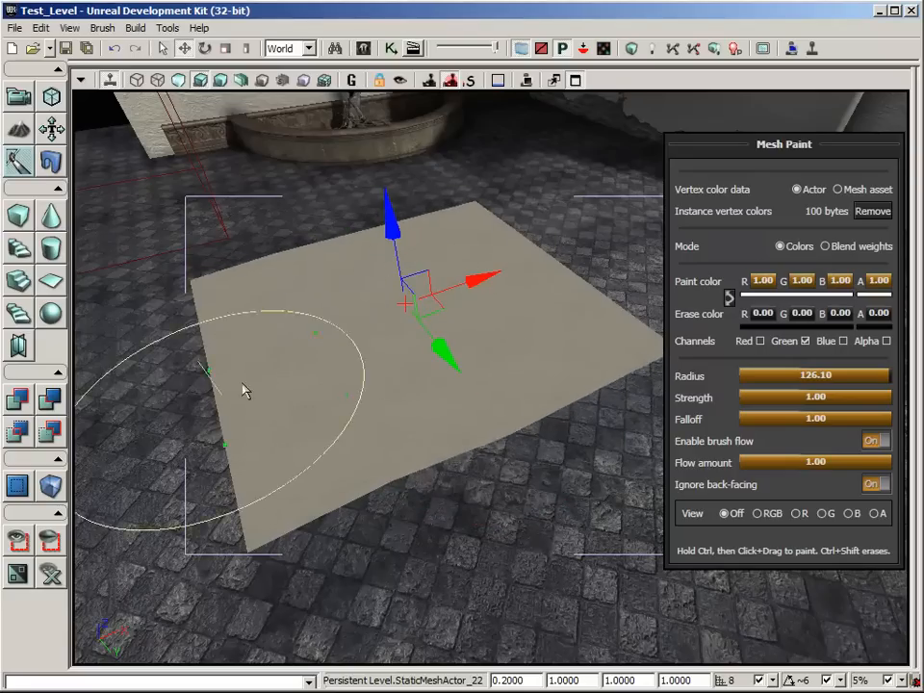
pyautogui.moveTo(216, 220)
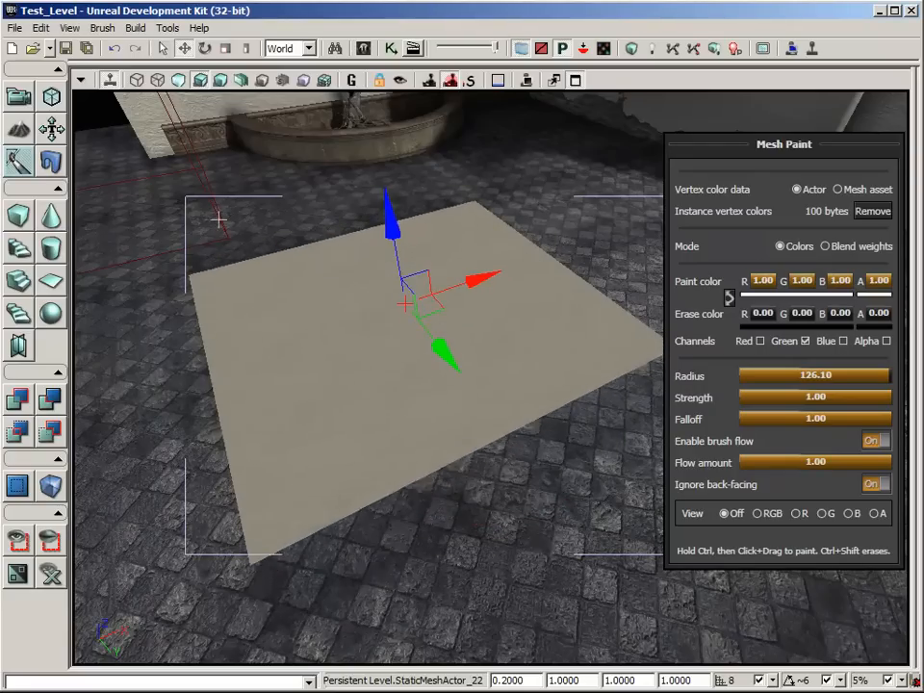
pyautogui.click(574, 73)
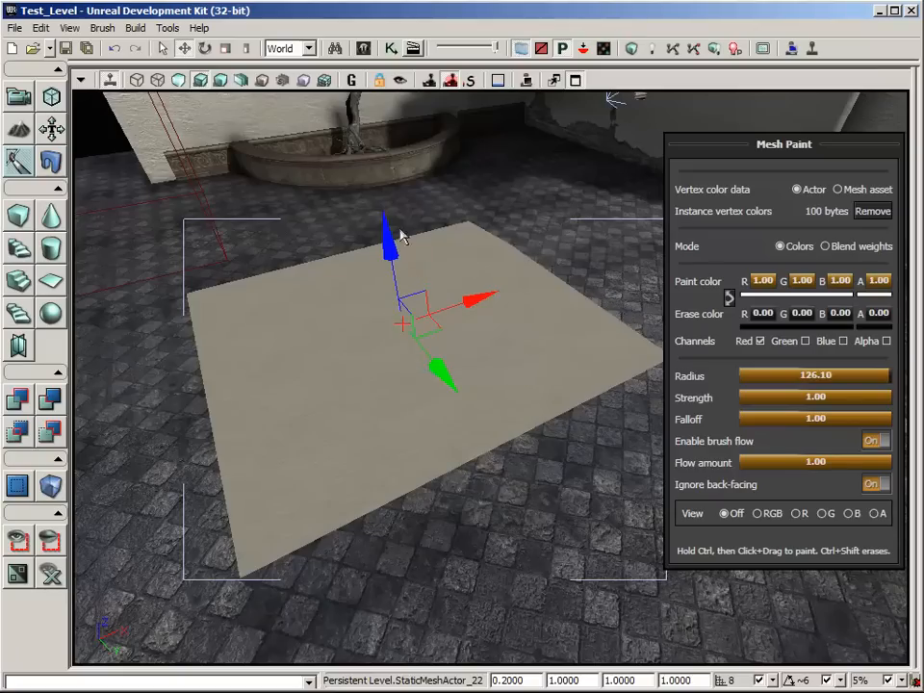
pyautogui.moveTo(485, 324)
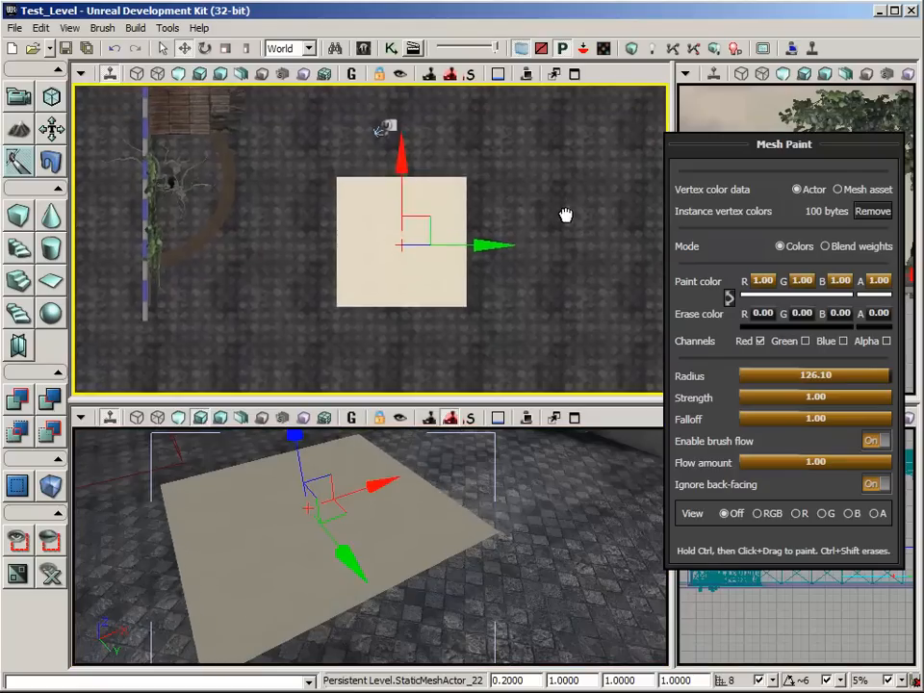
pyautogui.moveTo(447, 185)
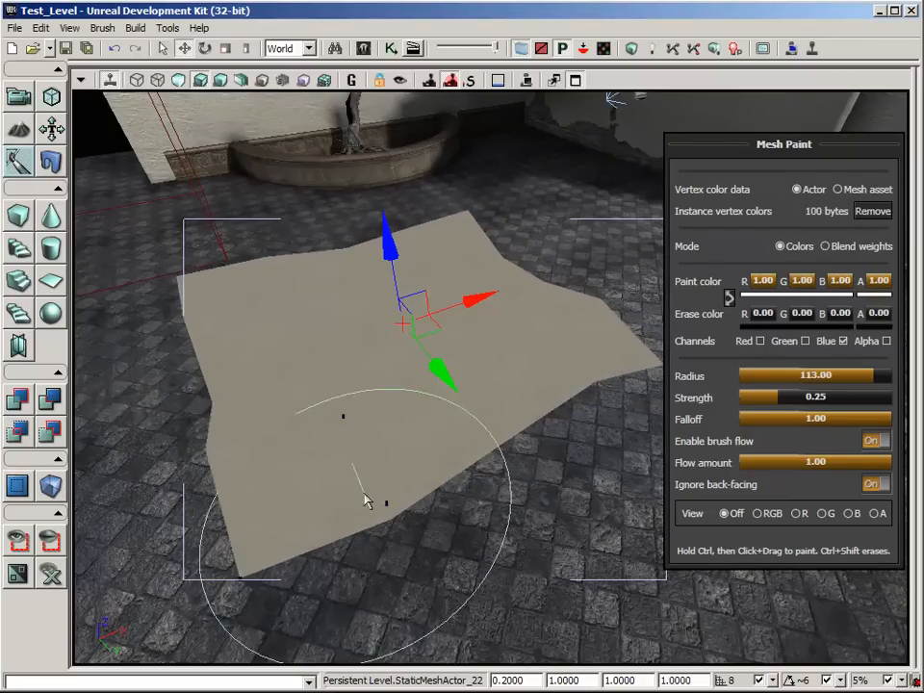
pyautogui.moveTo(452, 458)
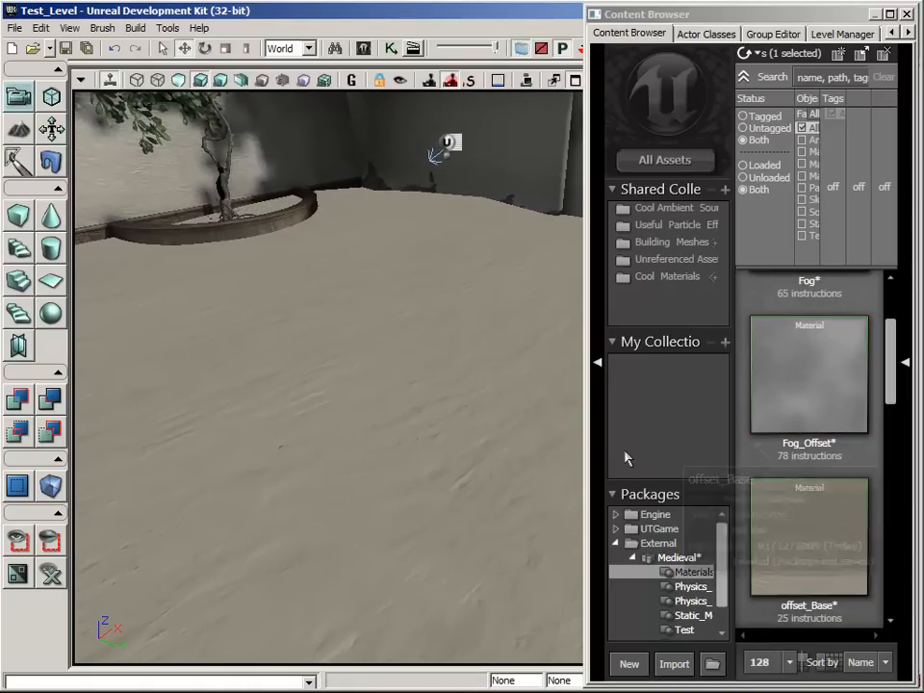
# Apply the Fog_Offset material to the plane and check the rippling mist over the courtyard
pyautogui.click(785, 374)
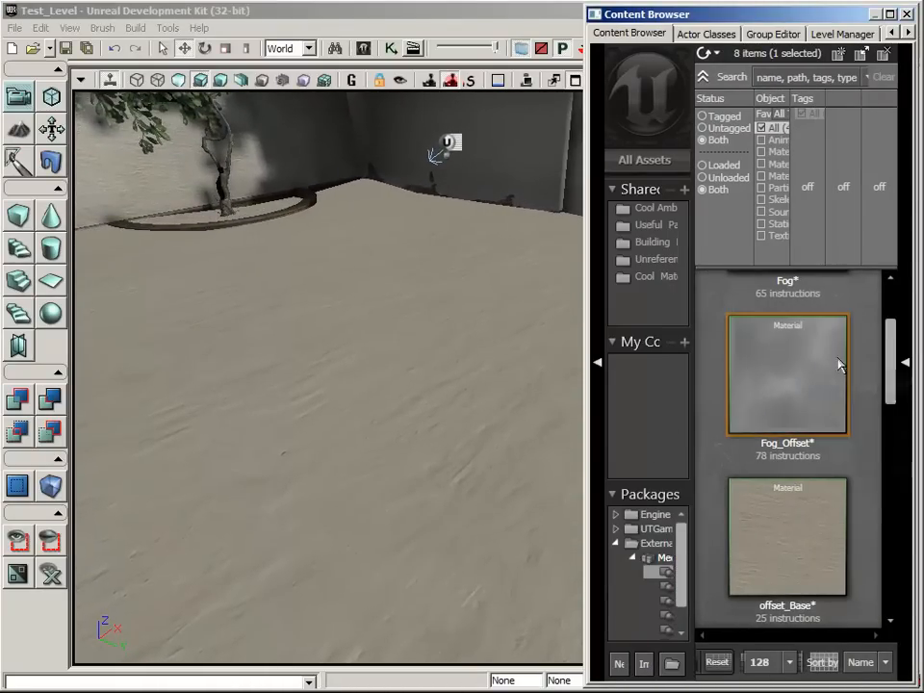
pyautogui.scroll(-3)
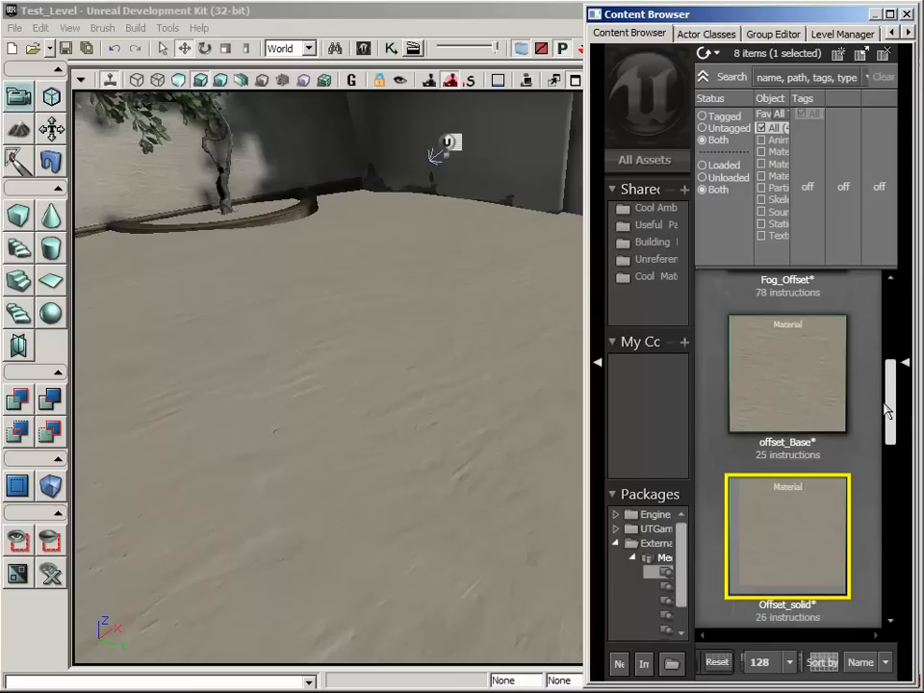
pyautogui.scroll(-3)
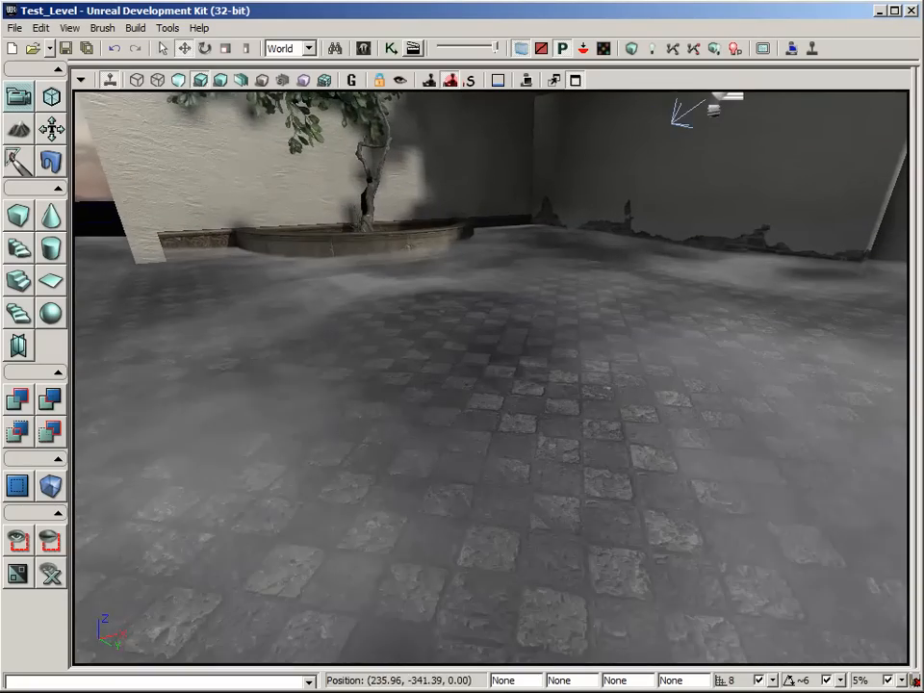
pyautogui.moveTo(481, 385); pyautogui.dragTo(452, 356)
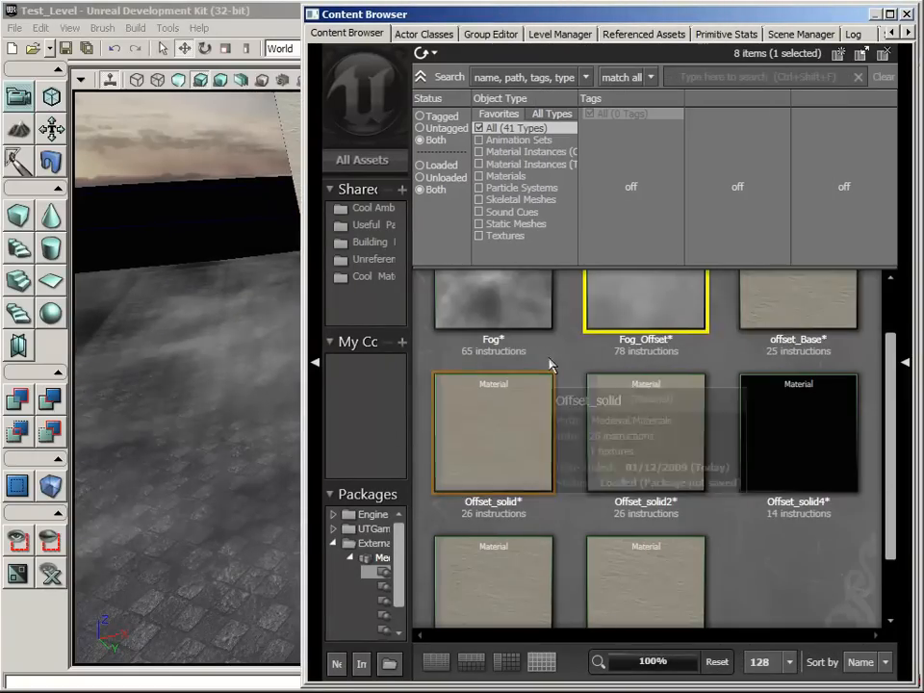
# Open Offset_solid2 in the Material Editor and pan to its Time, Add, Multiply and Vertex Color nodes
pyautogui.doubleClick(493, 433)
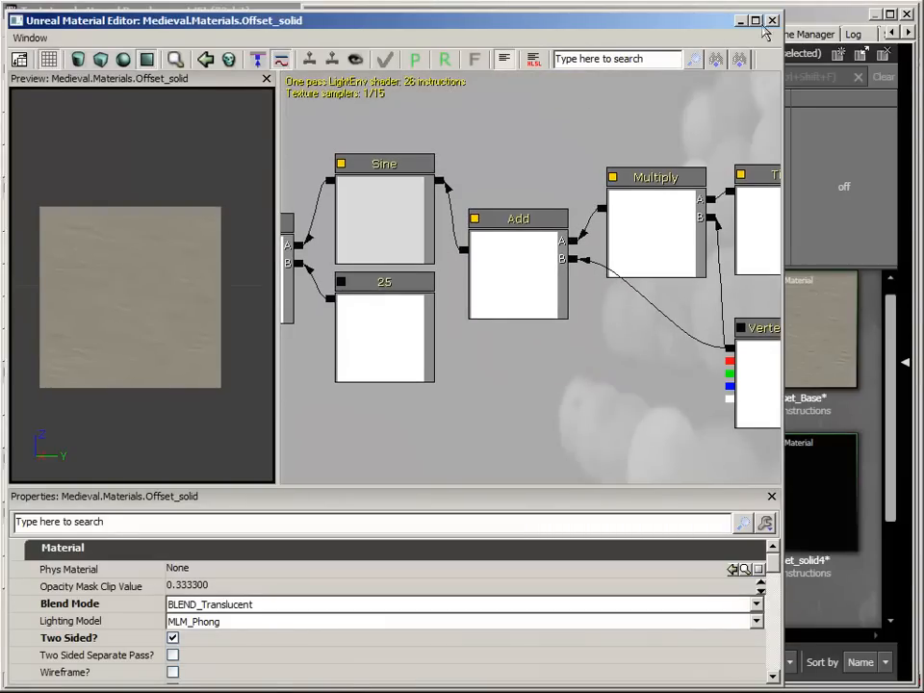
pyautogui.click(770, 19)
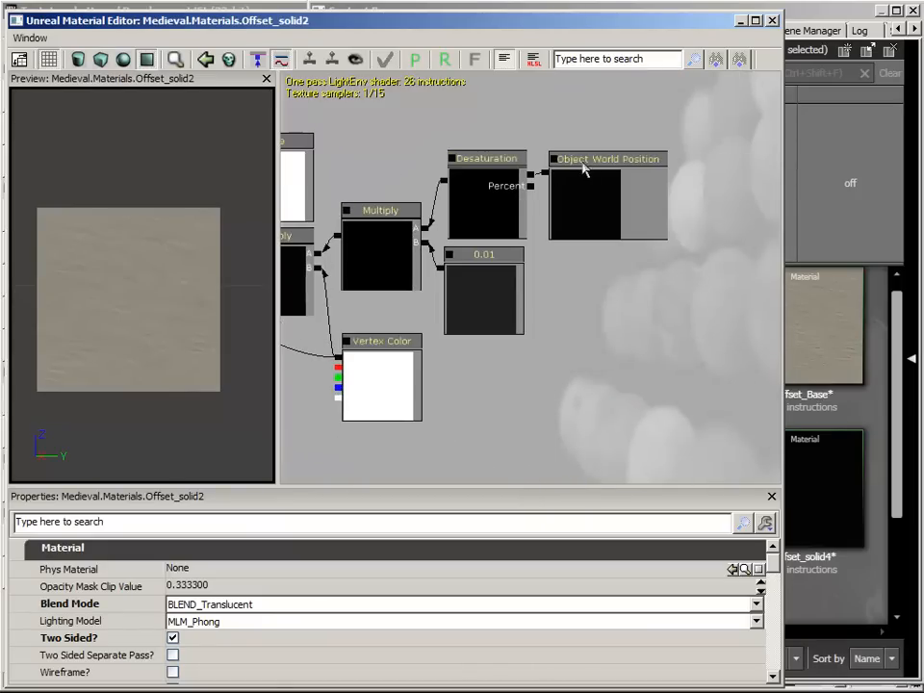
pyautogui.moveTo(458, 281)
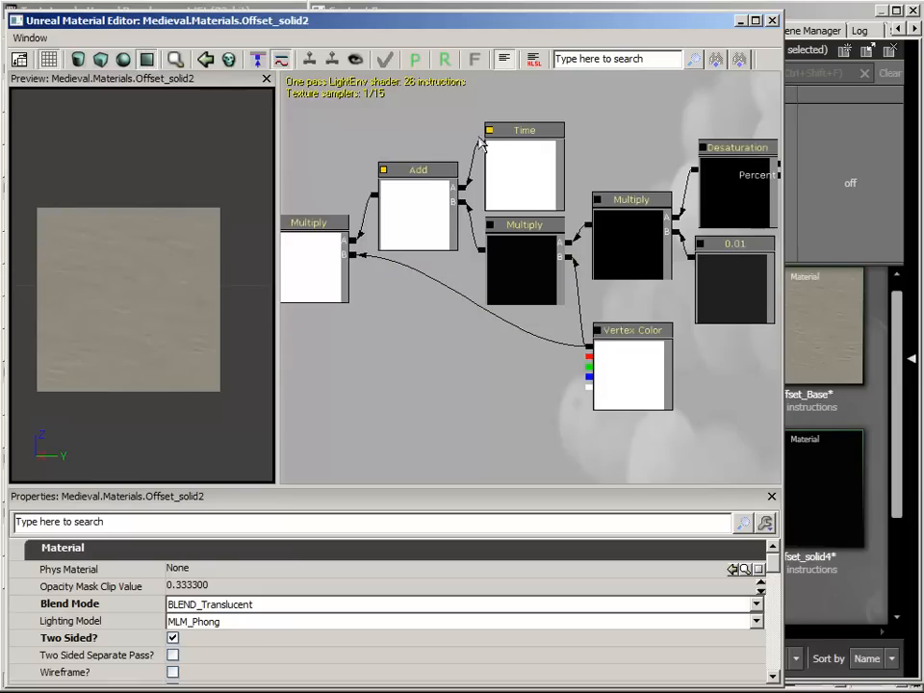
pyautogui.moveTo(508, 177)
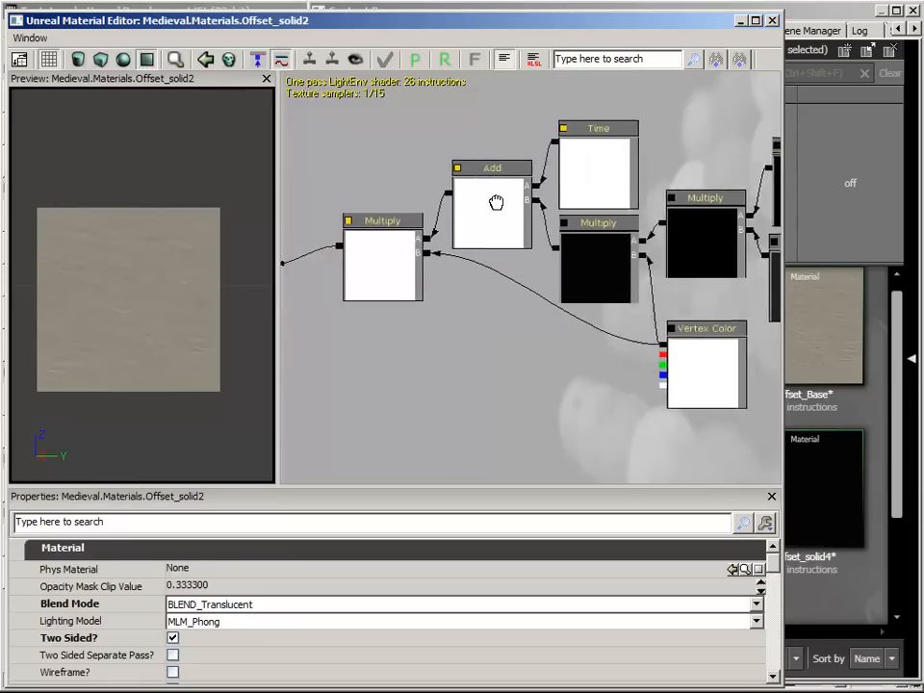
pyautogui.moveTo(497, 202); pyautogui.dragTo(546, 177)
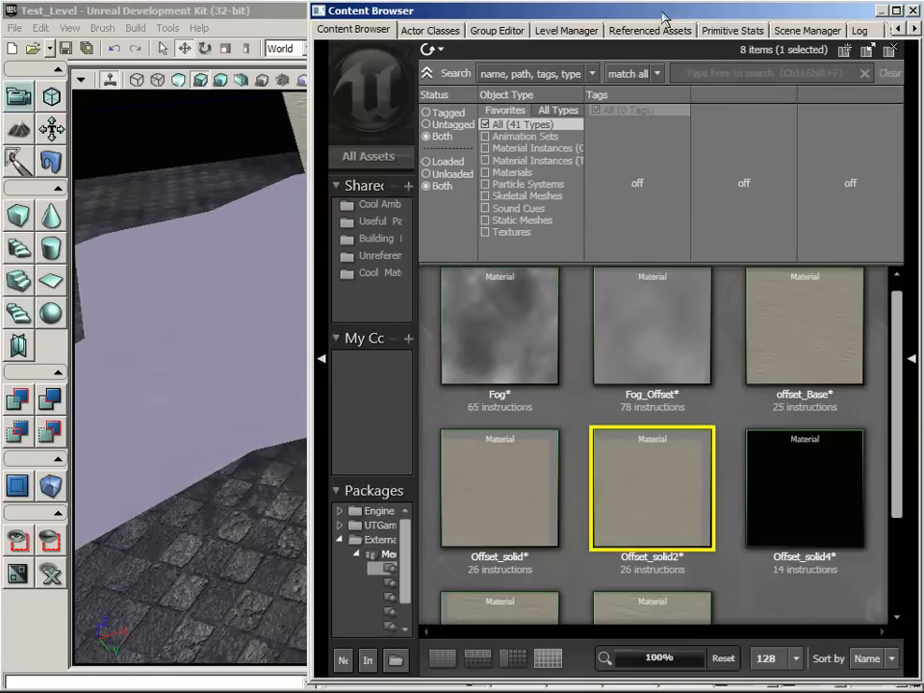
# Select the Offset_solid material and close the Content Browser back to the level viewport
pyautogui.click(500, 489)
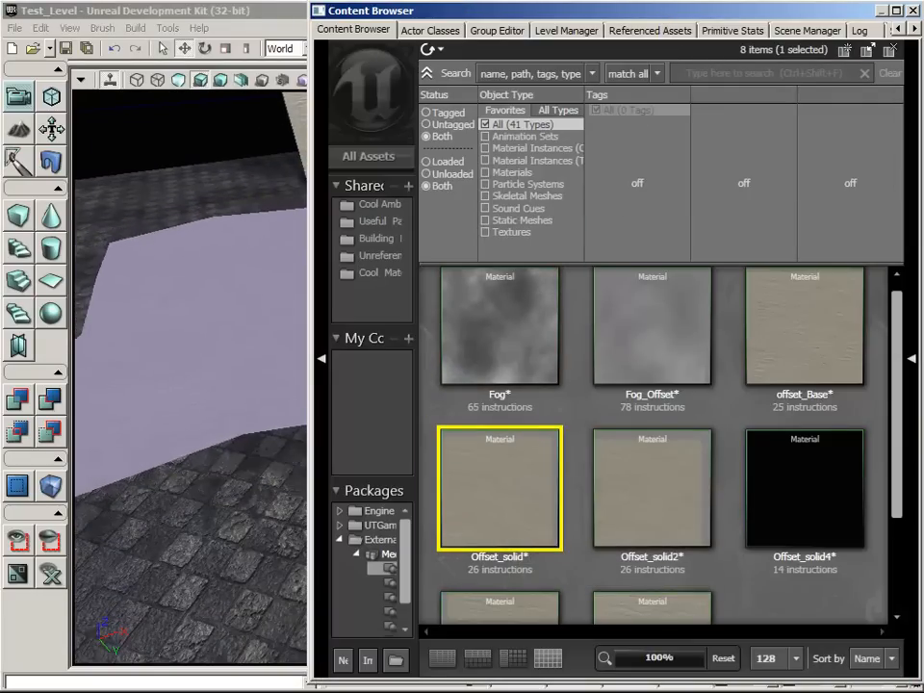
pyautogui.click(912, 12)
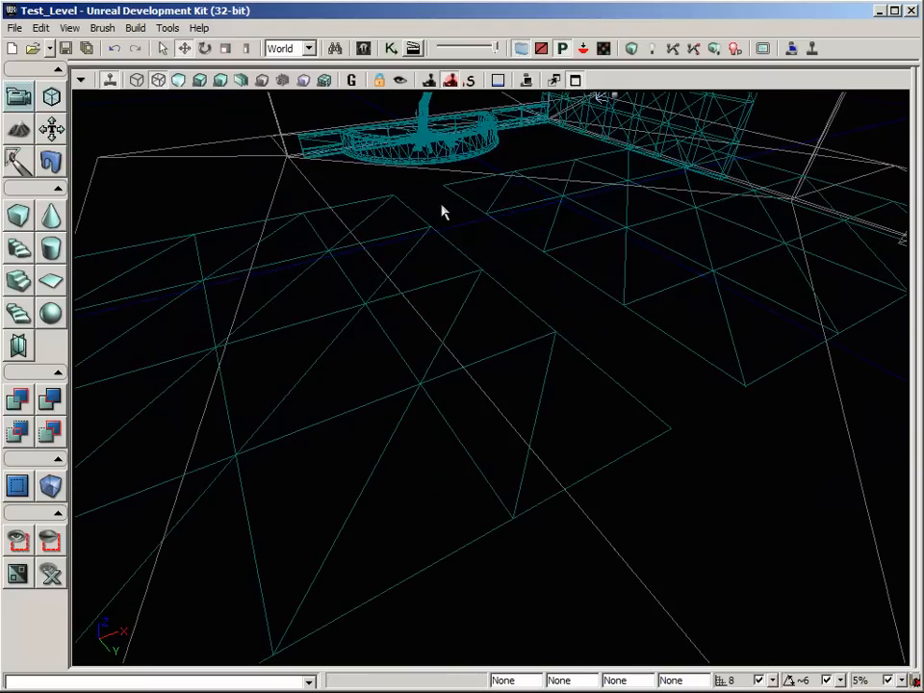
pyautogui.moveTo(177, 81)
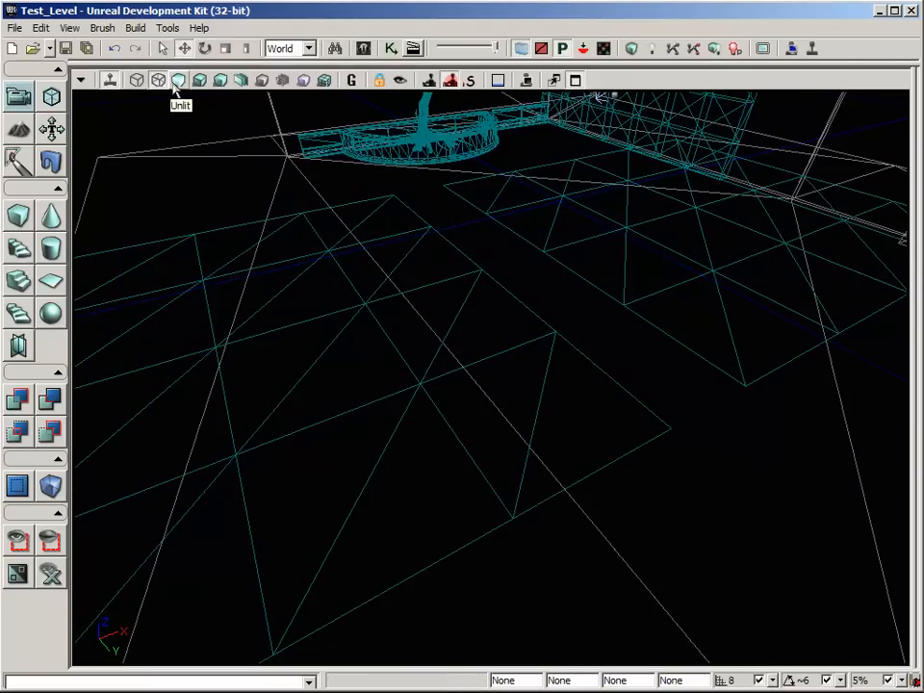
# Switch the viewport from wireframe to Unlit then Lit, revealing the beige planes
pyautogui.click(158, 80)
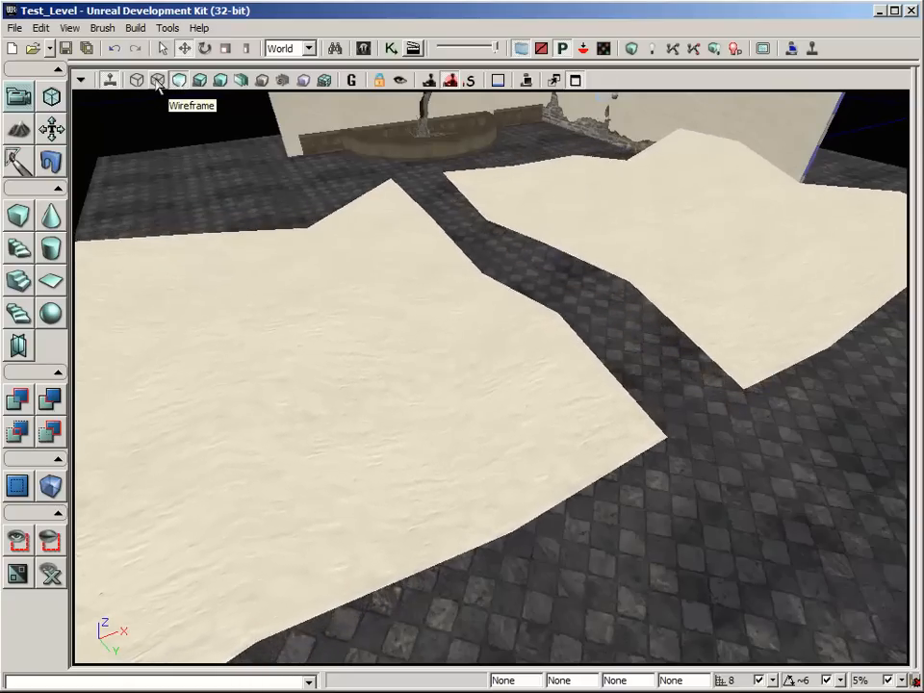
pyautogui.click(364, 48)
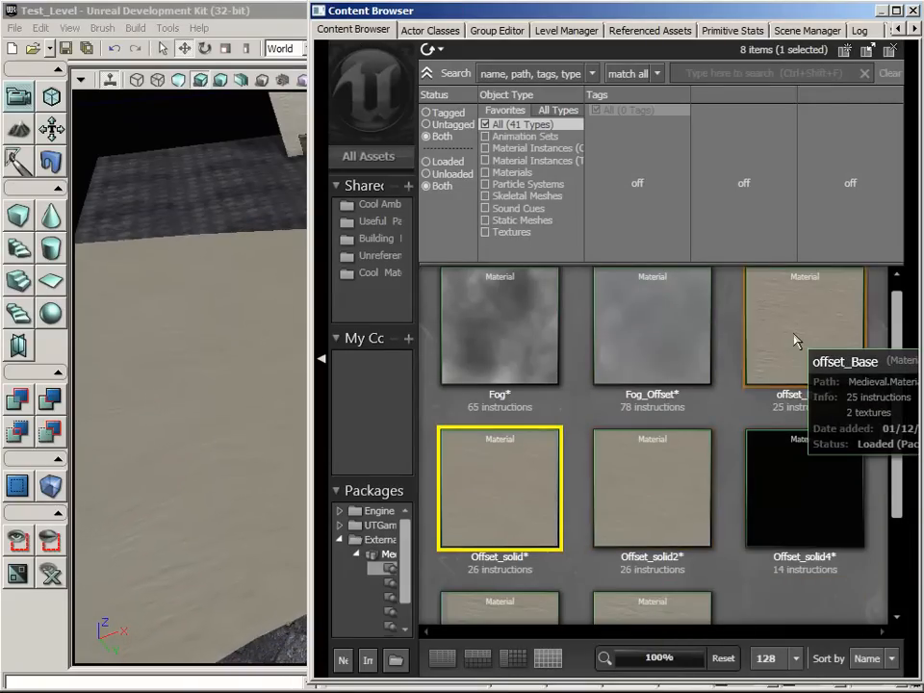
# Open the Offset_solid material and reveal the lit courtyard with its two beige planes
pyautogui.doubleClick(805, 327)
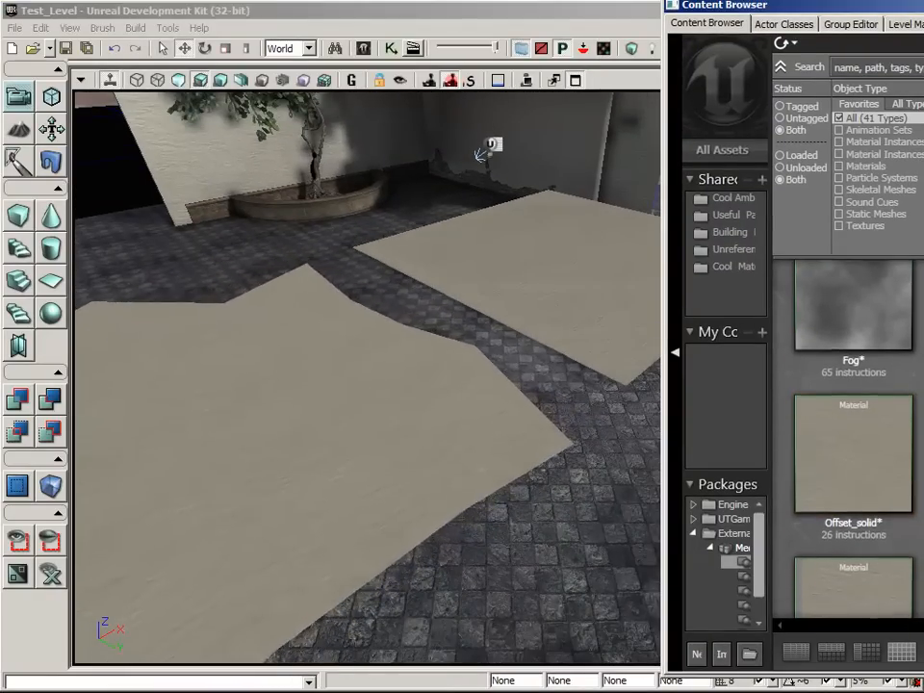
pyautogui.doubleClick(853, 453)
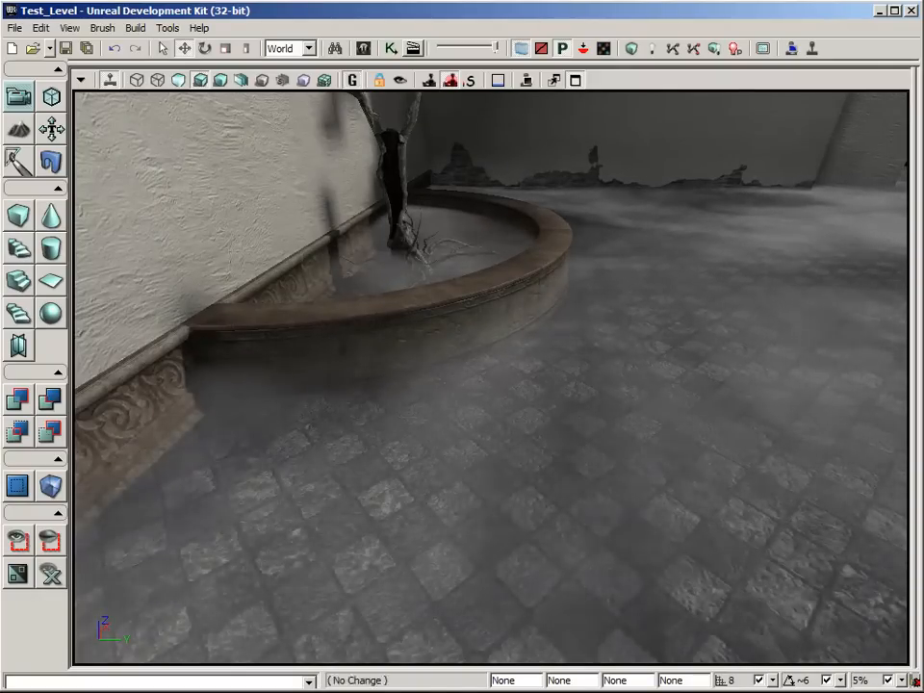
# Orbit the viewport to view the grey mist drifting across the courtyard floor
pyautogui.moveTo(481, 385); pyautogui.dragTo(481, 289)
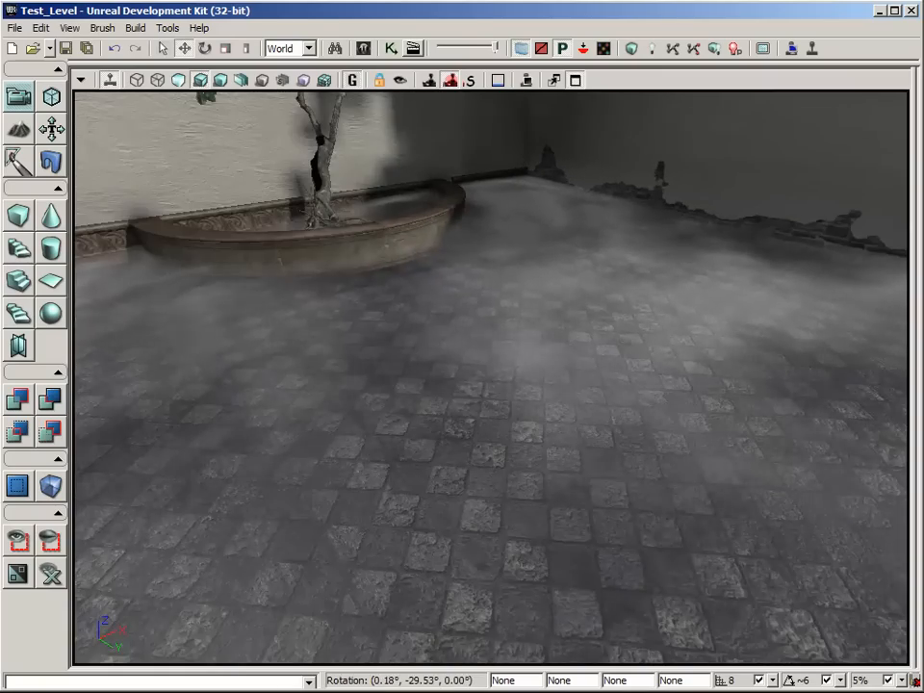